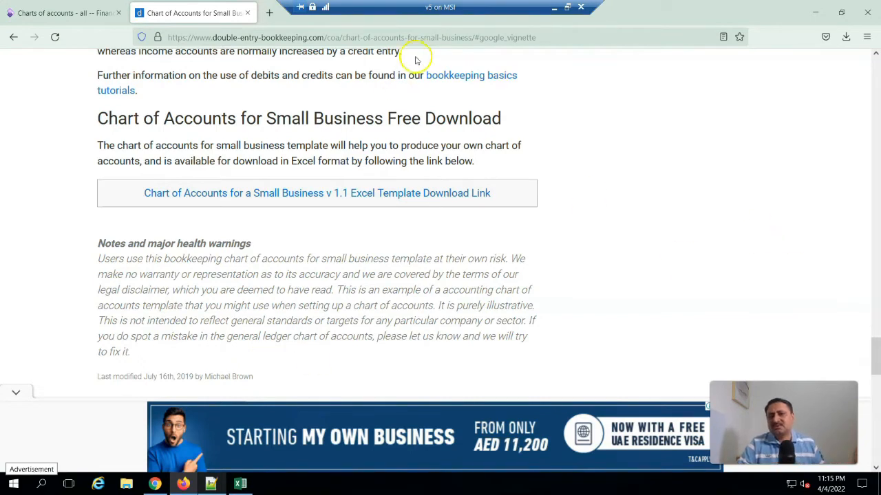
pyautogui.moveTo(256, 44)
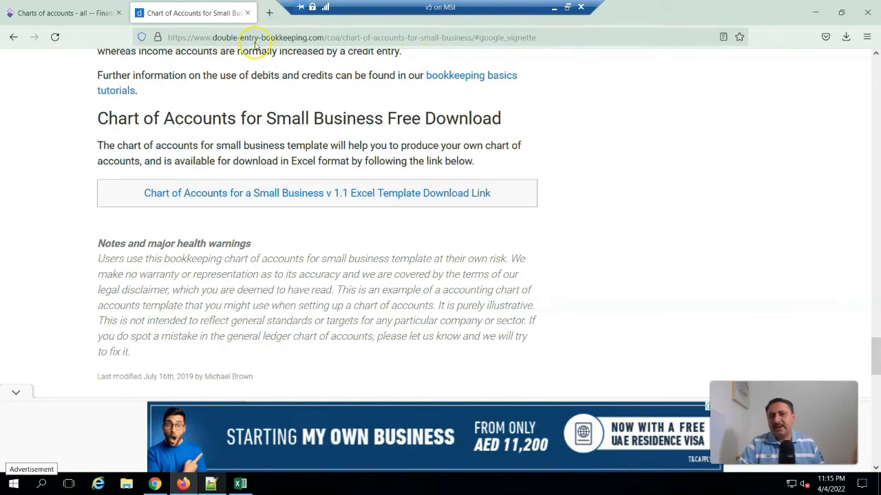
pyautogui.moveTo(330, 219)
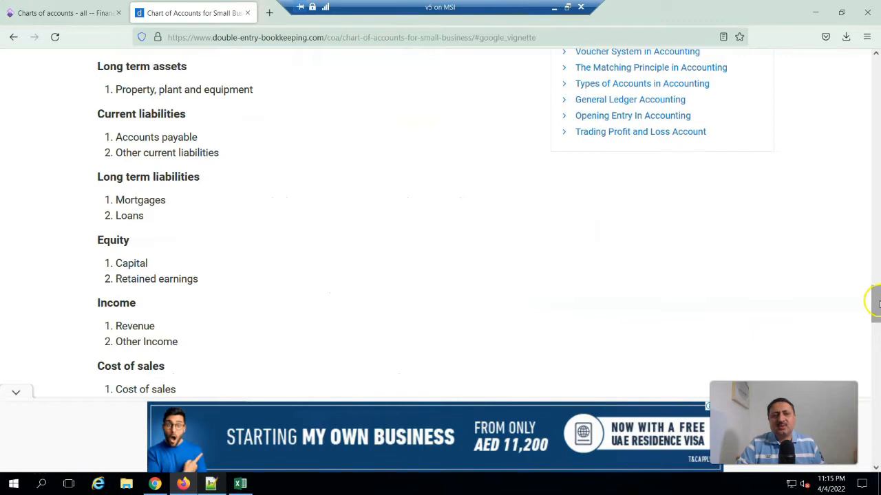
# Step: Scroll the Chart of Accounts template page to its Group section listing eight account groups
pyautogui.scroll(3)
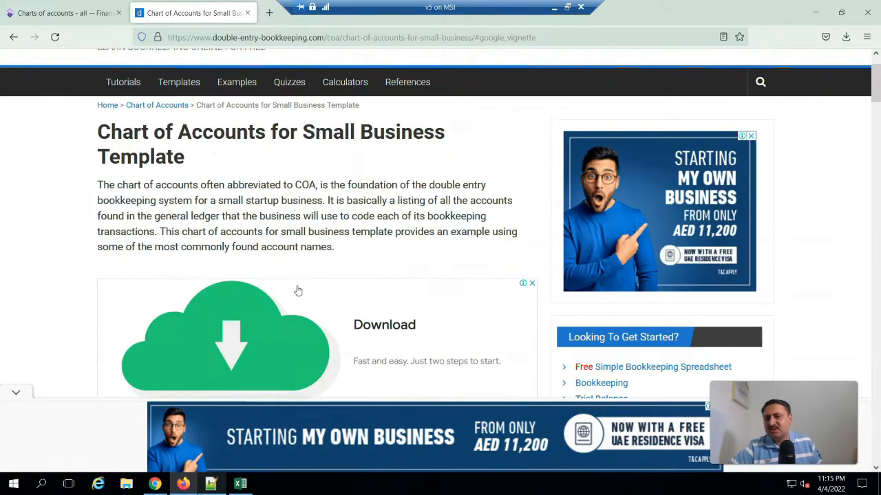
pyautogui.scroll(-3)
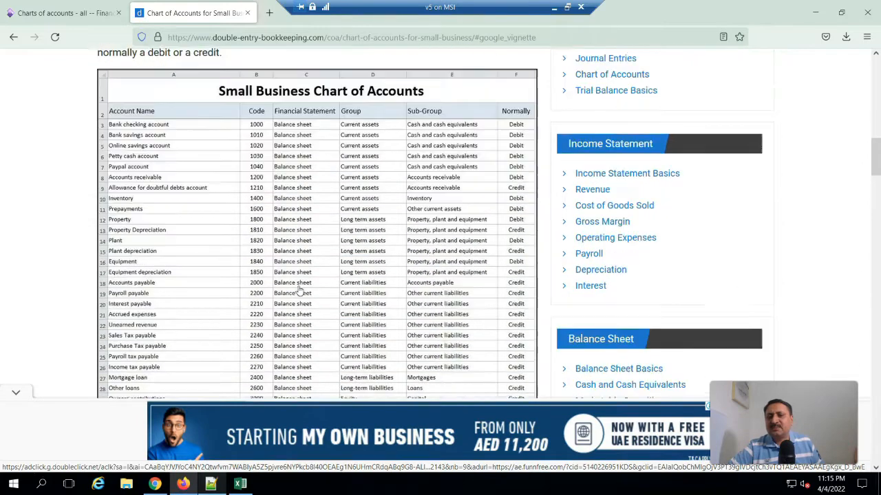
pyautogui.scroll(-3)
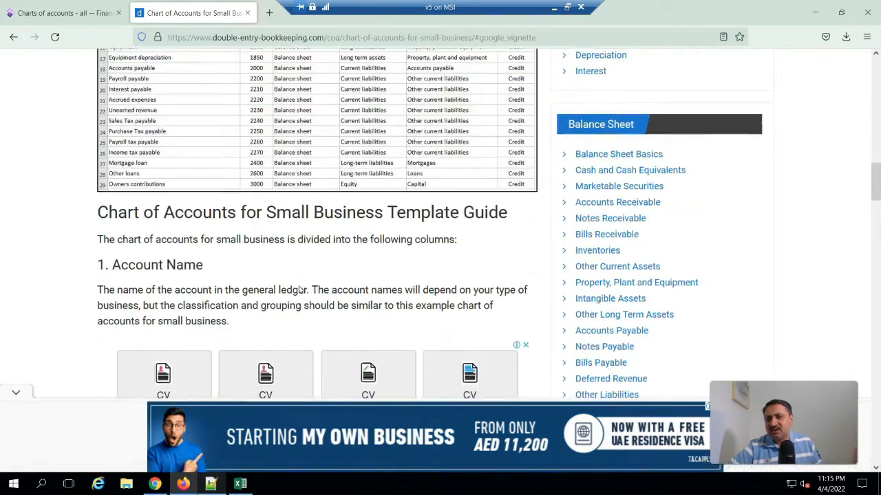
pyautogui.scroll(-3)
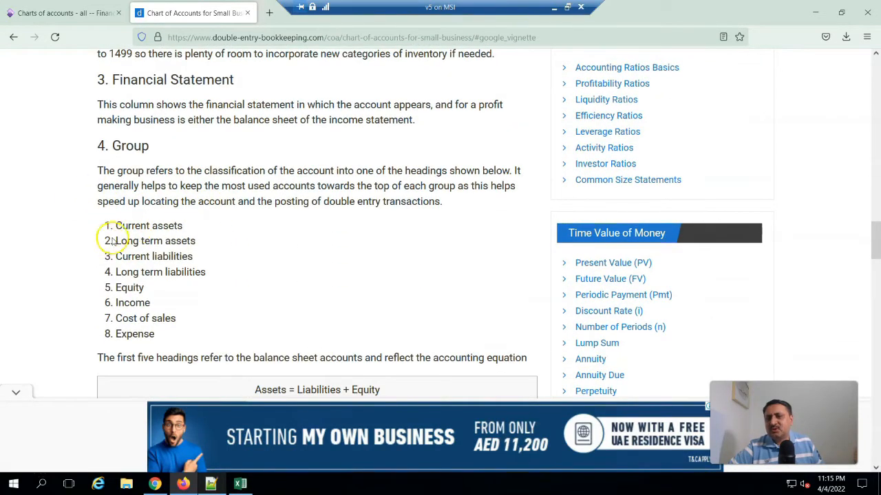
pyautogui.moveTo(143, 281)
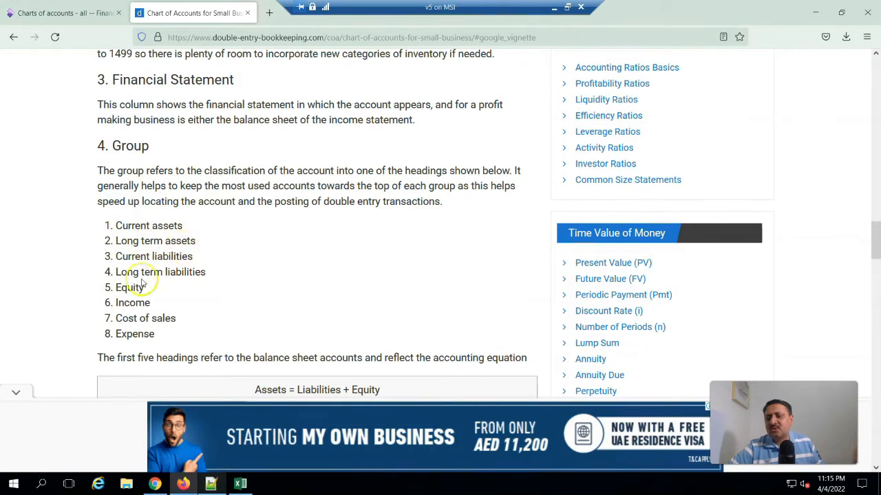
pyautogui.moveTo(195, 277)
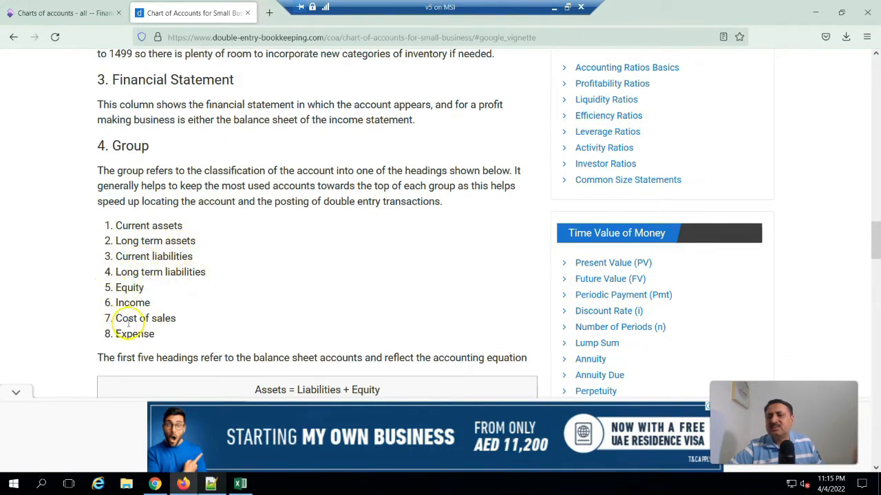
# Step: Scroll through the Sub-Group listings down to the Normally a Debit or Credit section and template download link
pyautogui.scroll(-3)
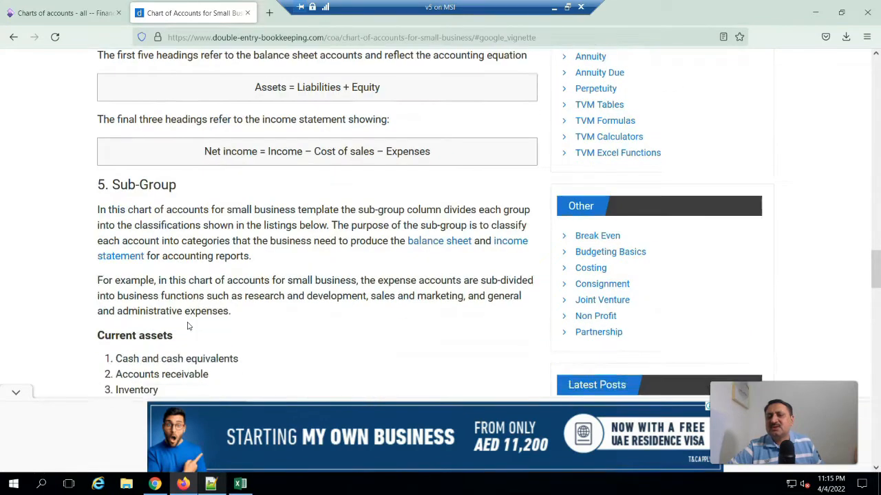
pyautogui.scroll(3)
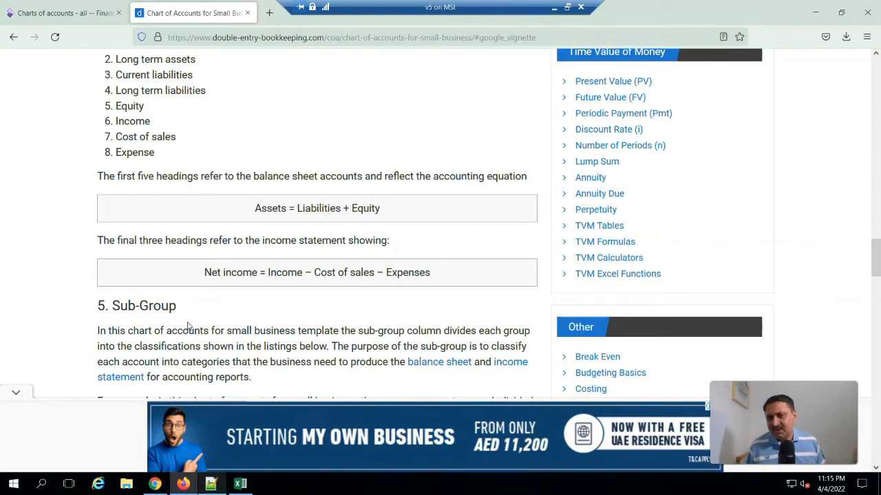
pyautogui.moveTo(179, 324)
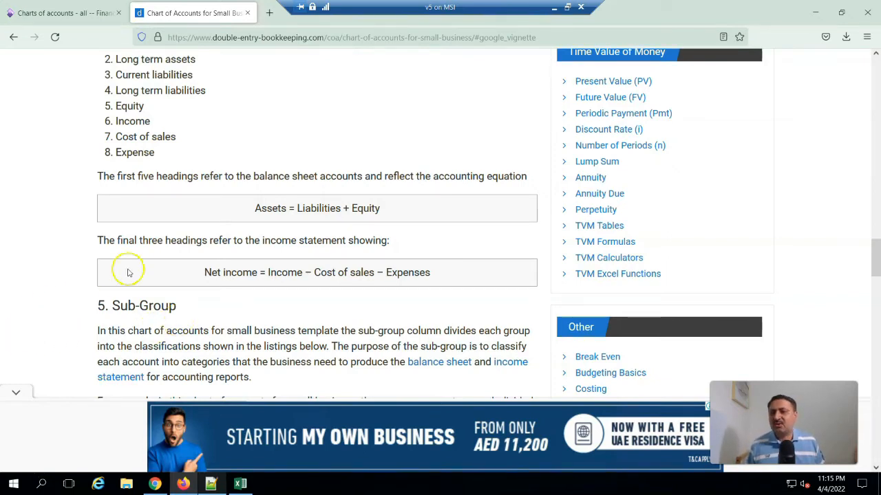
pyautogui.moveTo(293, 288)
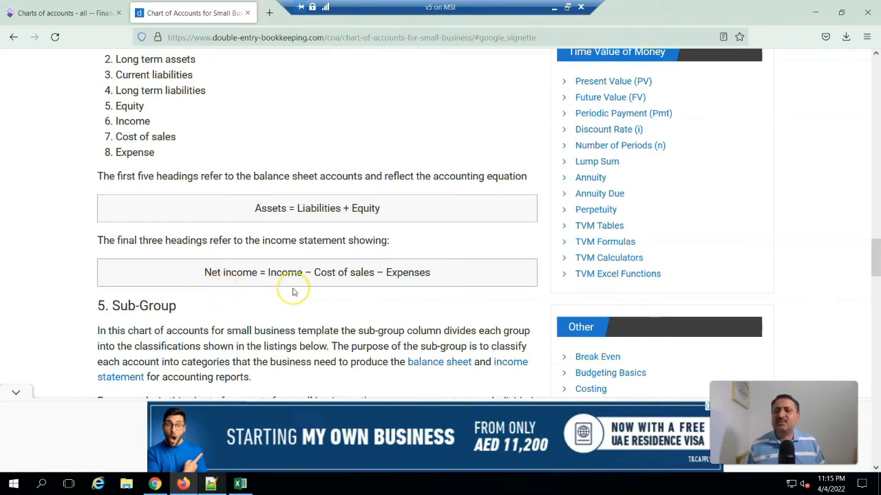
pyautogui.moveTo(338, 289)
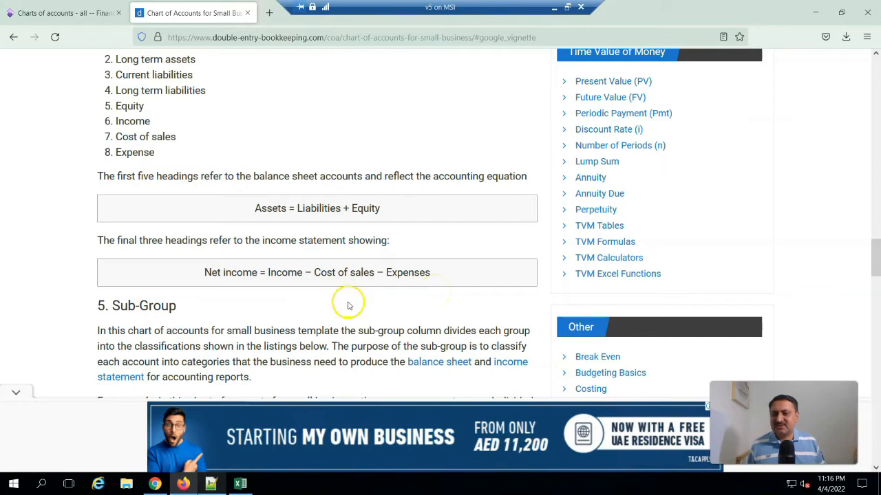
pyautogui.scroll(-3)
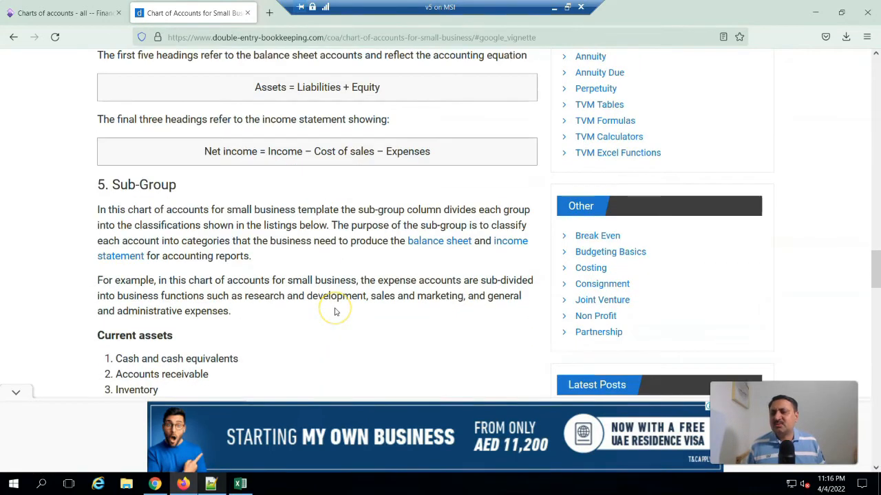
pyautogui.scroll(-3)
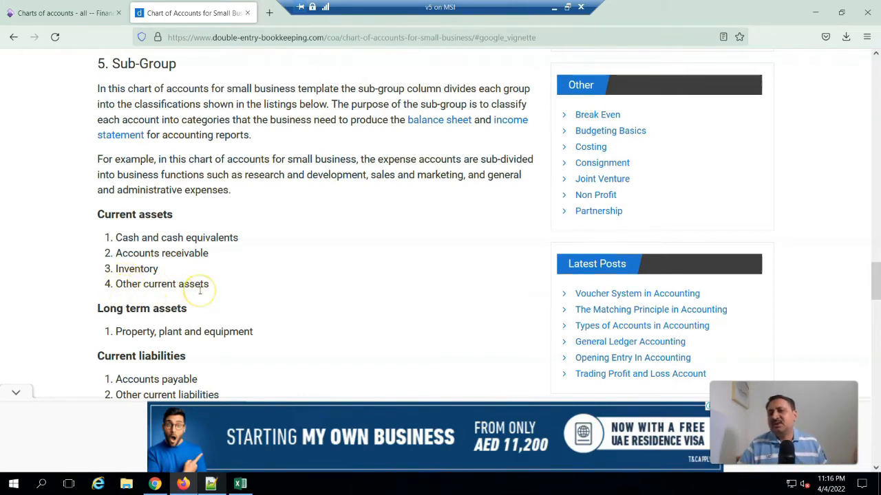
pyautogui.scroll(-3)
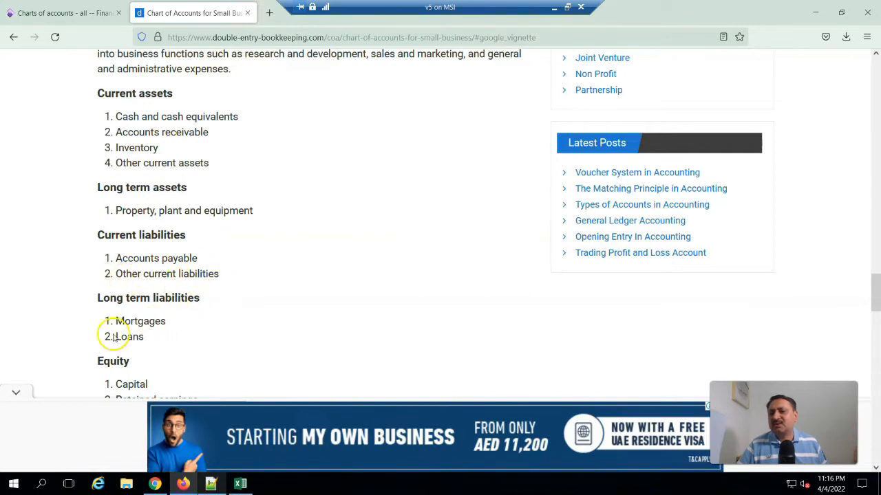
pyautogui.scroll(-3)
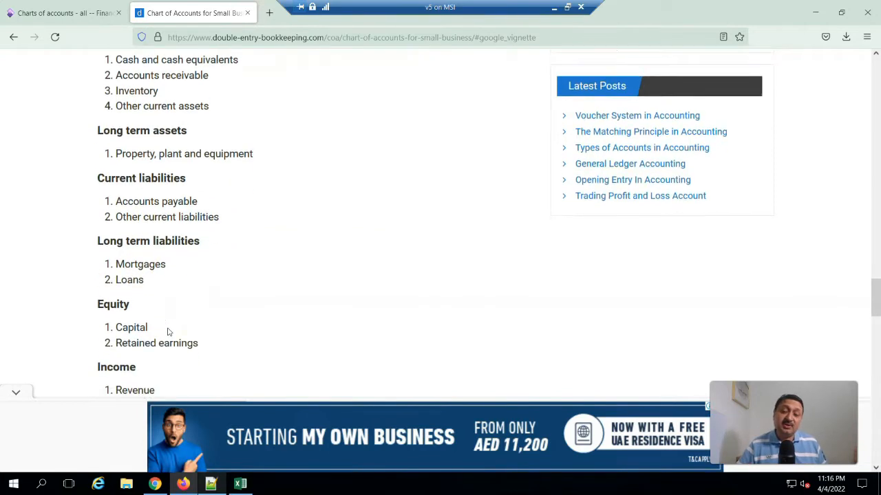
pyautogui.scroll(-3)
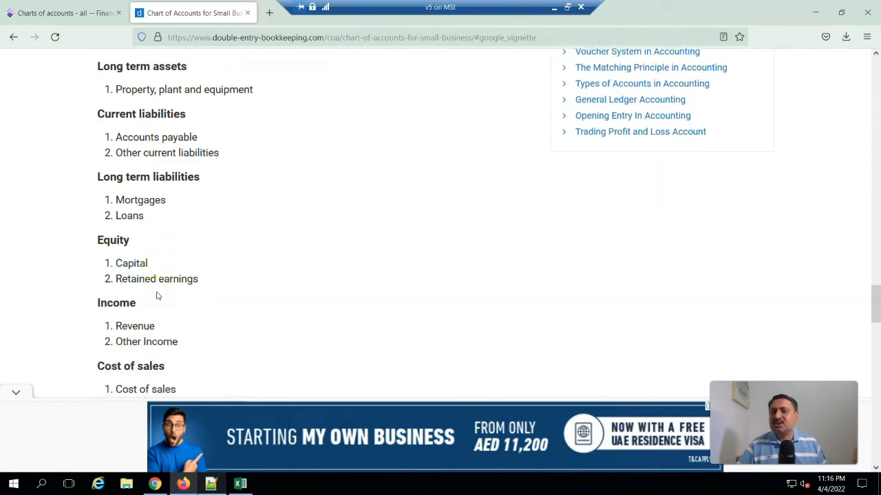
pyautogui.scroll(-3)
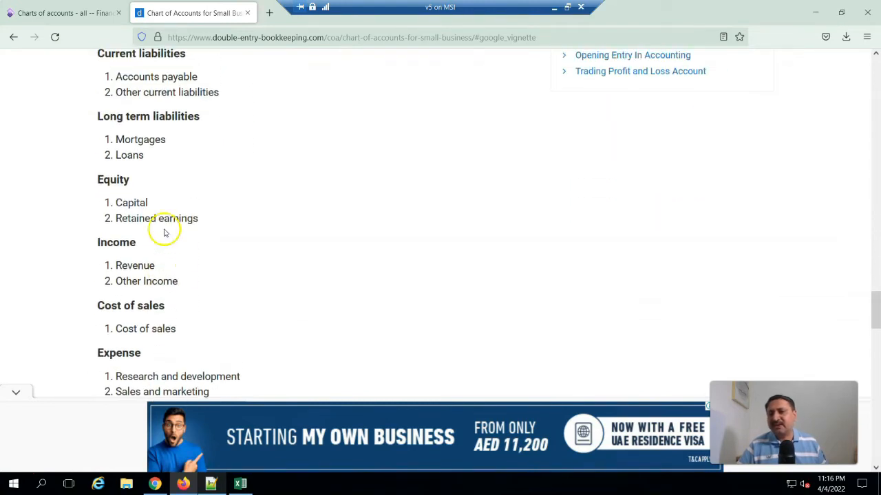
pyautogui.moveTo(144, 277)
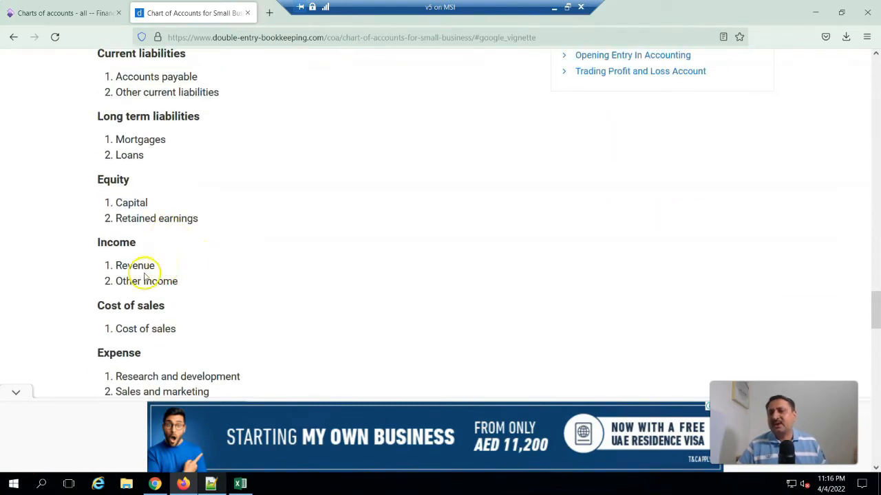
pyautogui.scroll(-3)
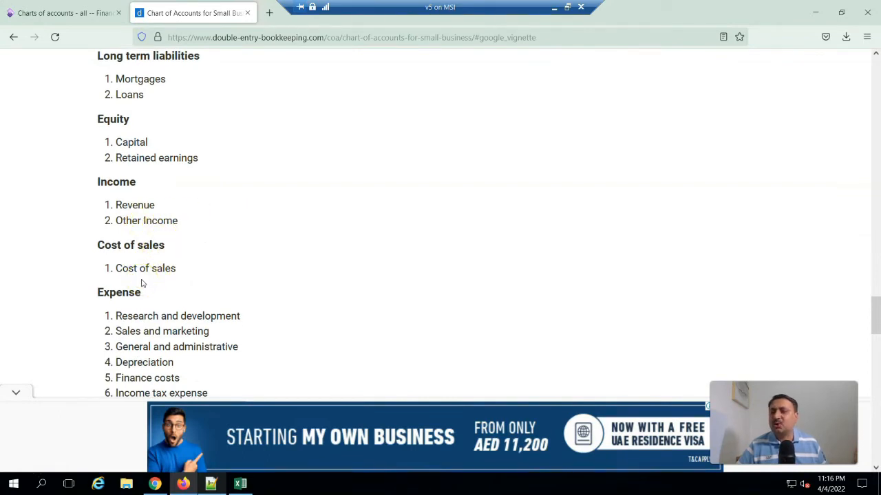
pyautogui.scroll(-3)
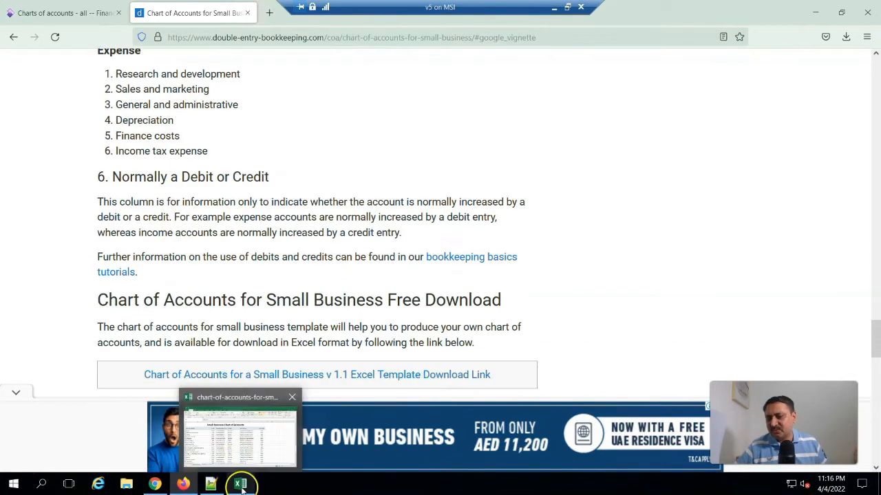
# Step: Show the Small Business Chart of Accounts sheet in Excel and check the bank checking account's group
pyautogui.click(239, 484)
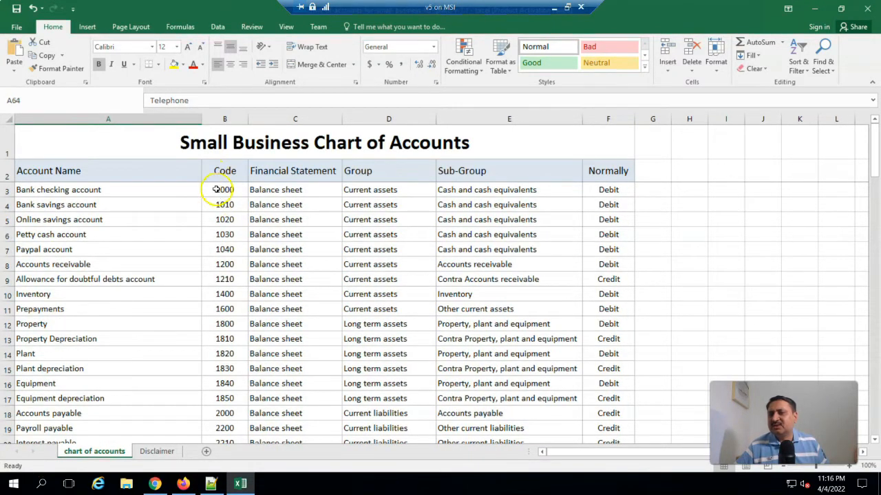
pyautogui.click(388, 190)
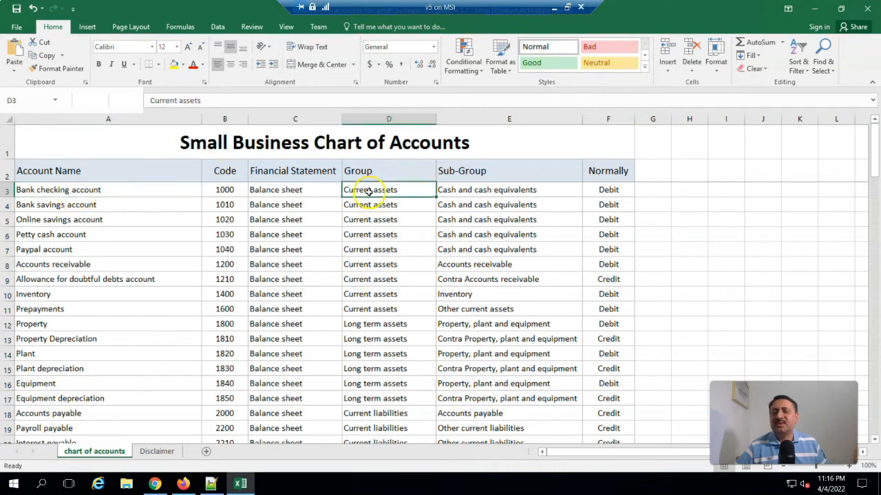
pyautogui.click(509, 190)
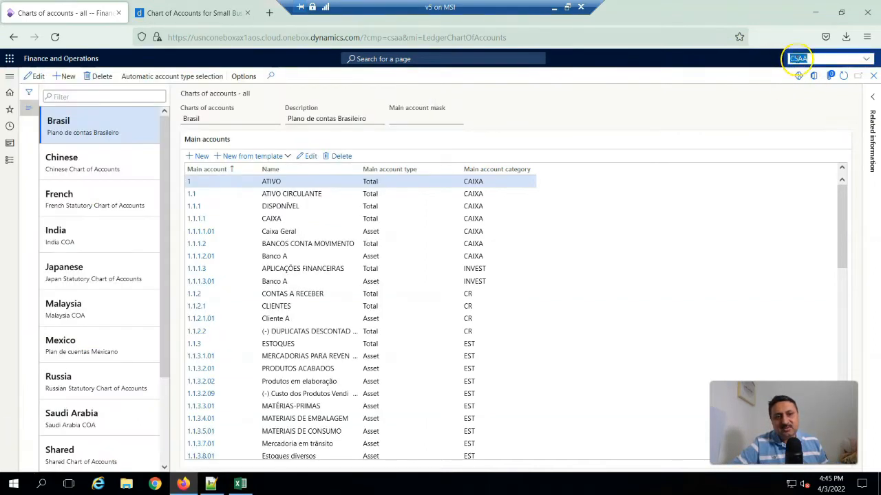
# Step: Switch the company to USMF and go to General ledger > Ledger setup > Ledger
pyautogui.write('USMF')
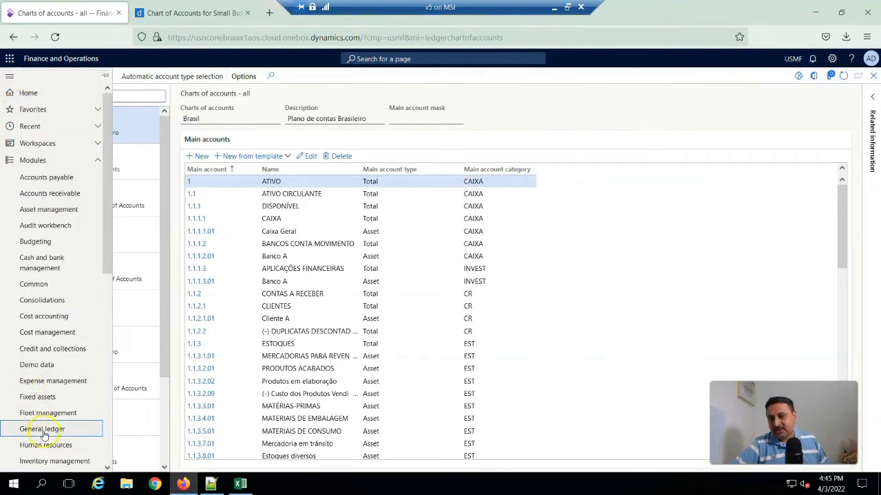
pyautogui.click(42, 429)
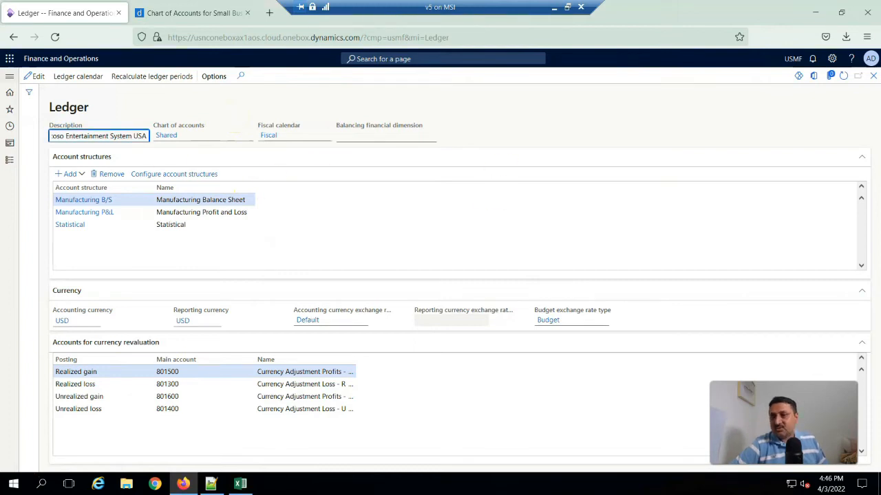
pyautogui.moveTo(10, 92)
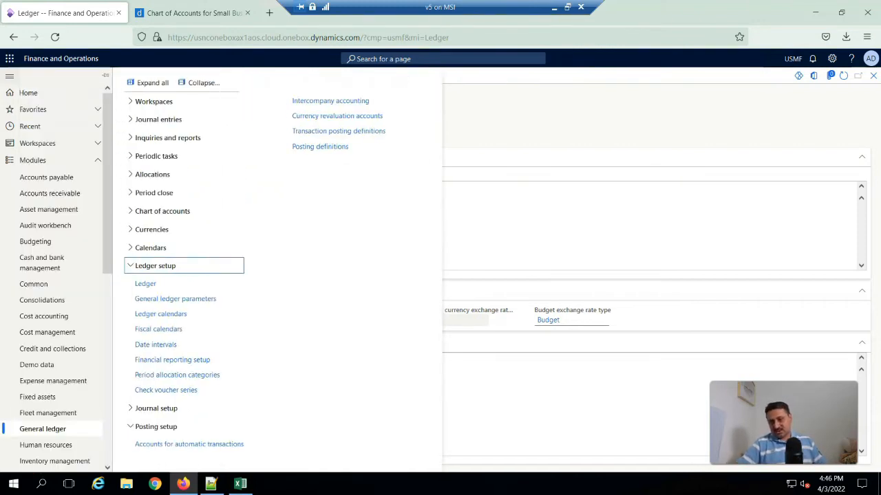
pyautogui.moveTo(135, 248)
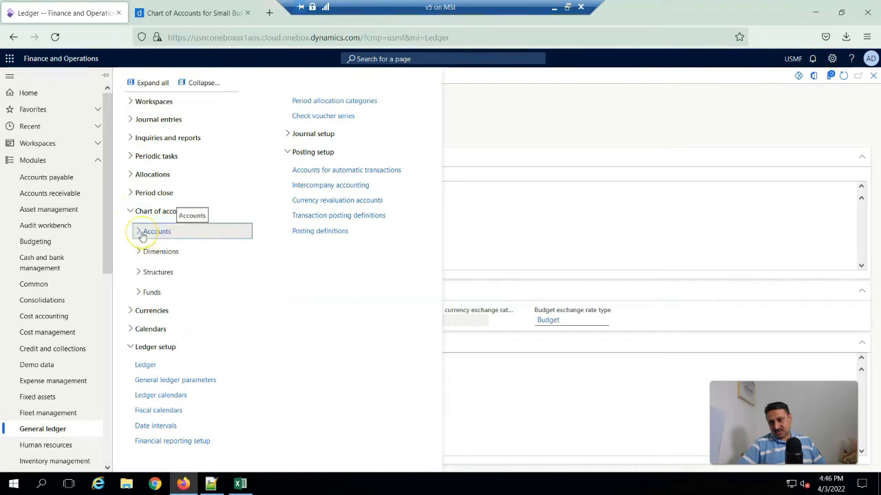
# Step: Navigate to General ledger > Chart of accounts > Accounts > Chart of accounts
pyautogui.click(139, 231)
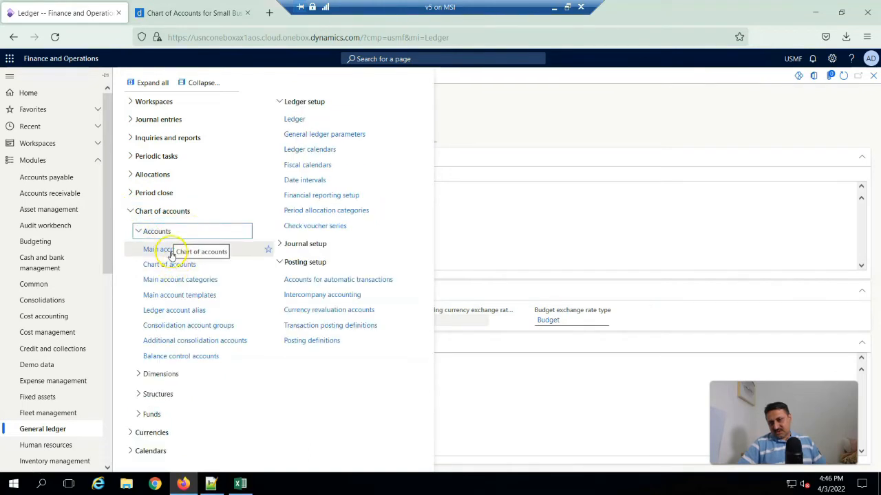
pyautogui.click(170, 264)
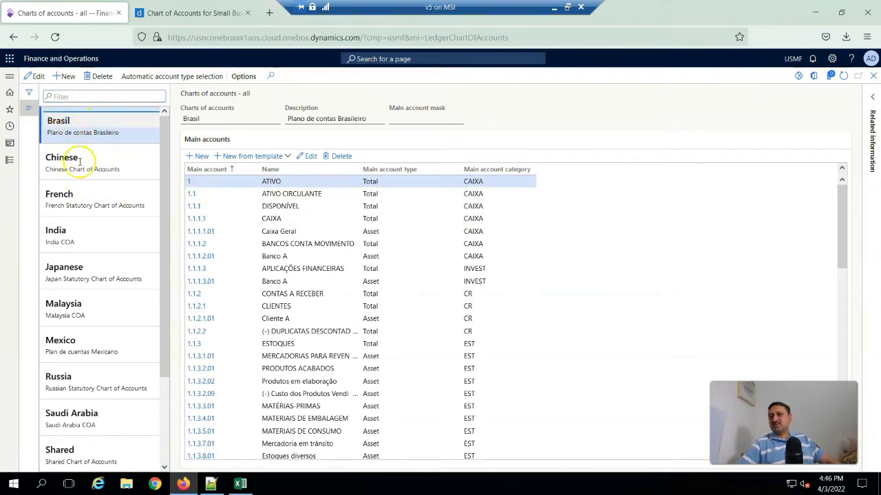
# Step: Browse the India, Japanese, Malaysia, Russia, Saudi Arabia, Shared and Standard charts, ending on the empty test chart
pyautogui.click(63, 162)
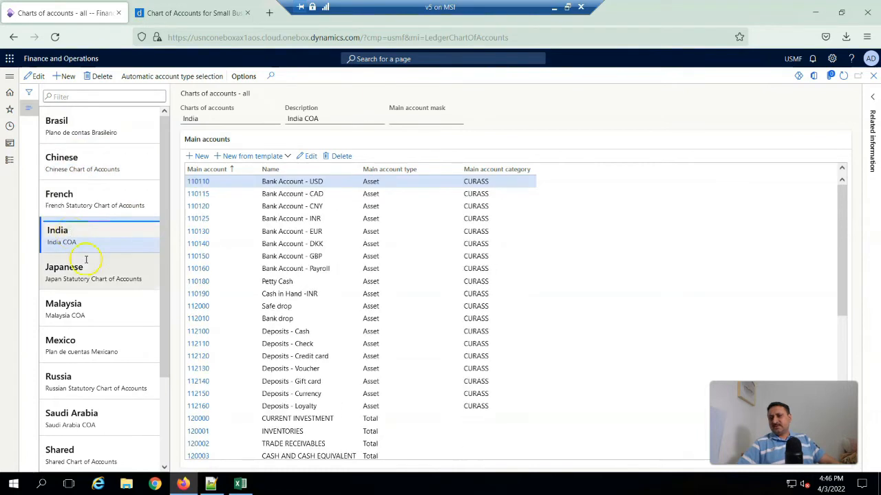
pyautogui.click(66, 267)
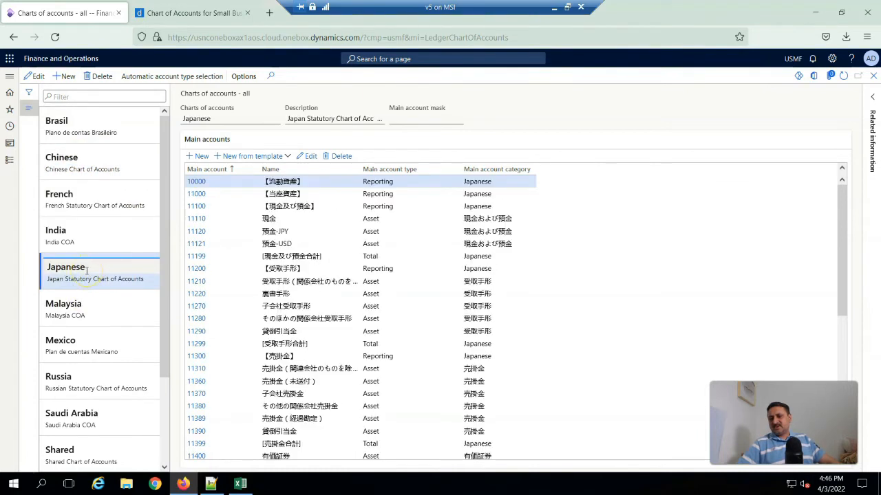
pyautogui.click(63, 304)
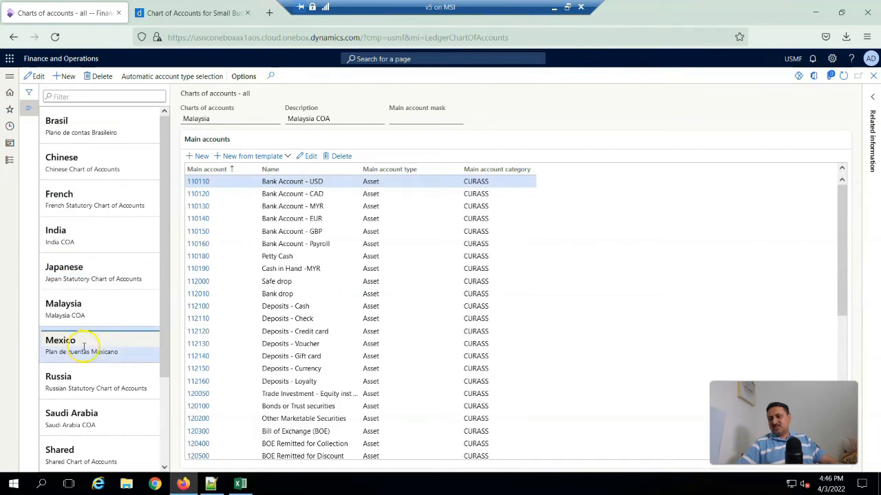
pyautogui.click(61, 282)
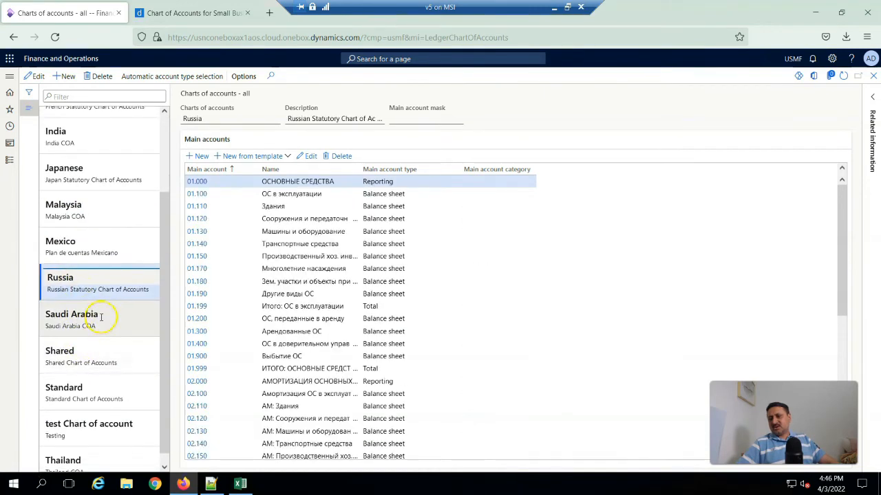
pyautogui.click(71, 314)
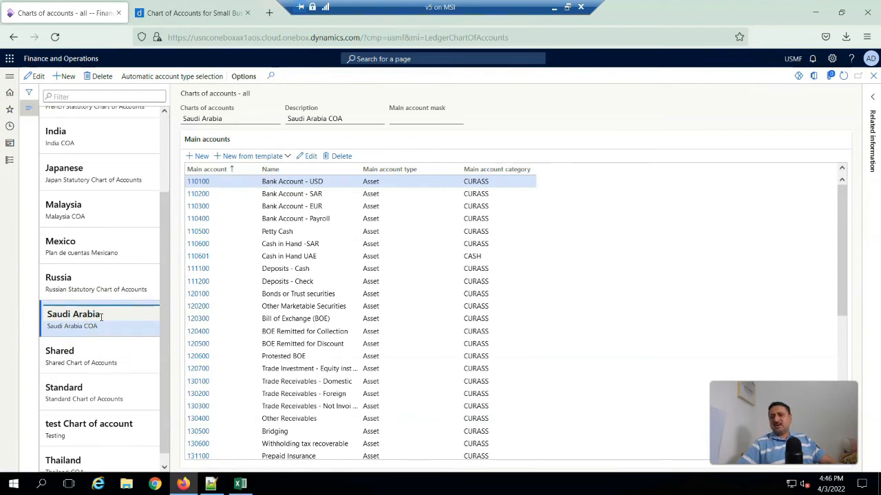
pyautogui.click(62, 350)
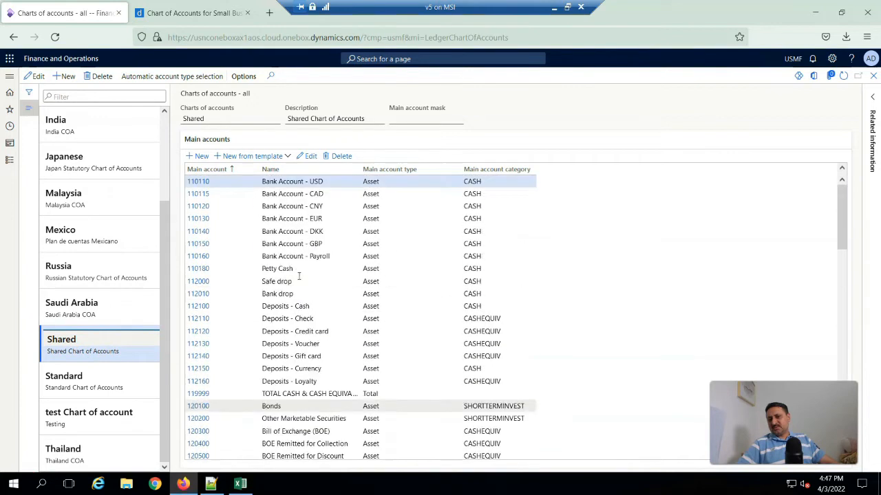
pyautogui.scroll(-3)
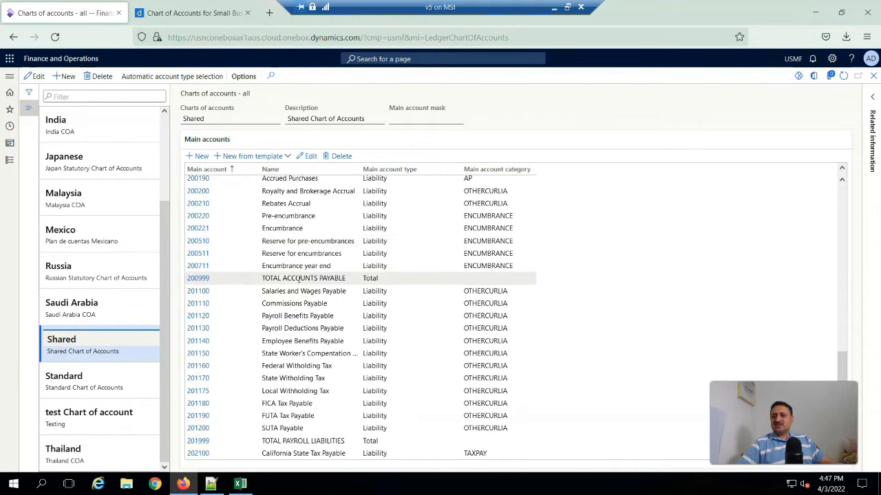
pyautogui.scroll(-3)
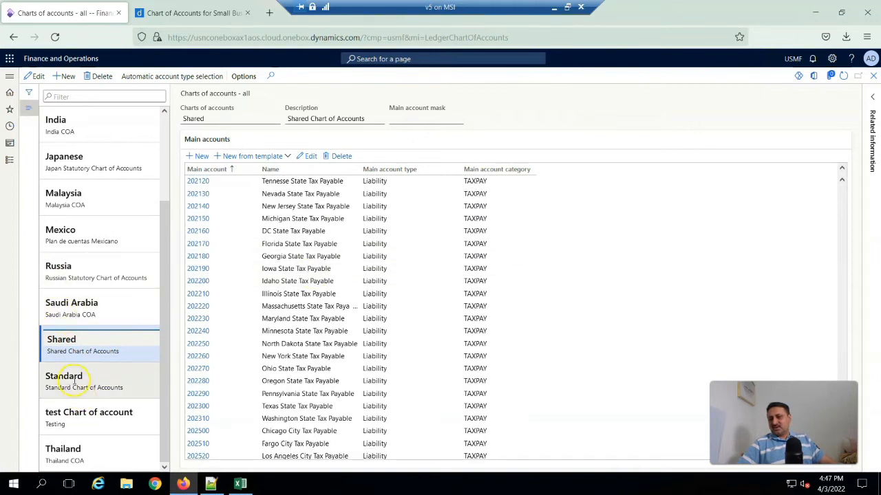
pyautogui.click(63, 375)
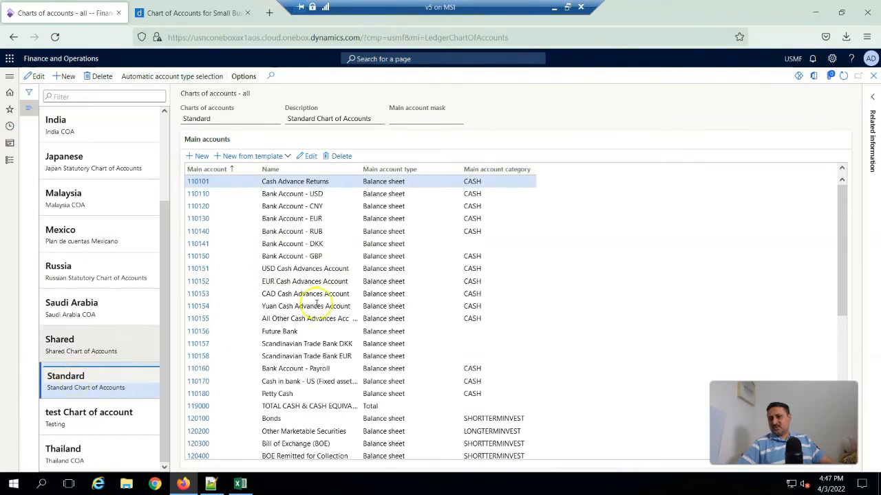
pyautogui.click(305, 306)
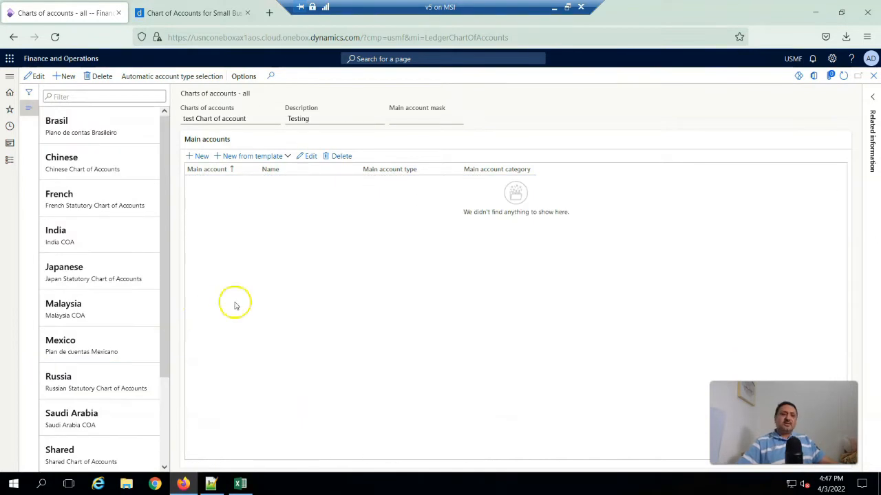
pyautogui.moveTo(397, 273)
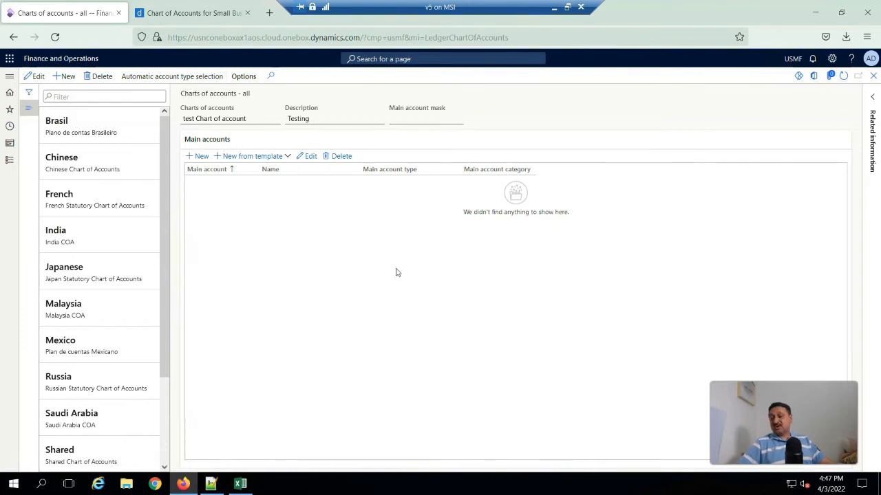
# Step: Create and save a new chart of accounts named COA-Saudia
pyautogui.click(58, 126)
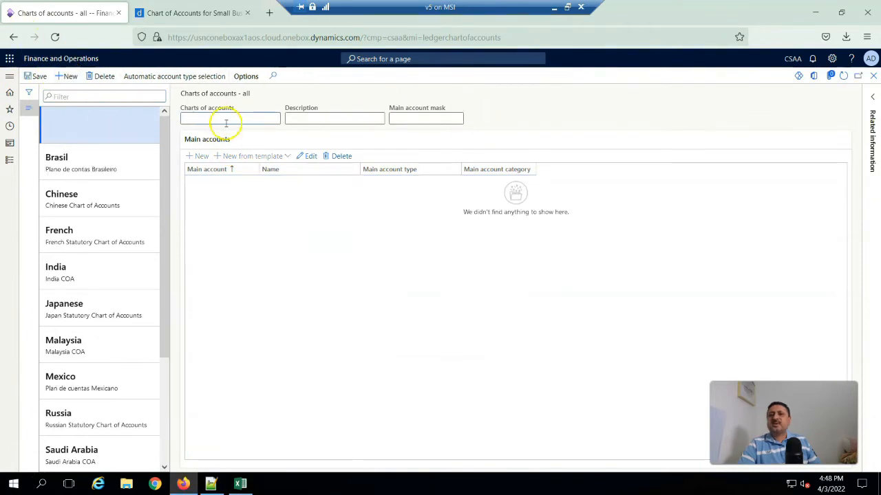
pyautogui.write('Co')
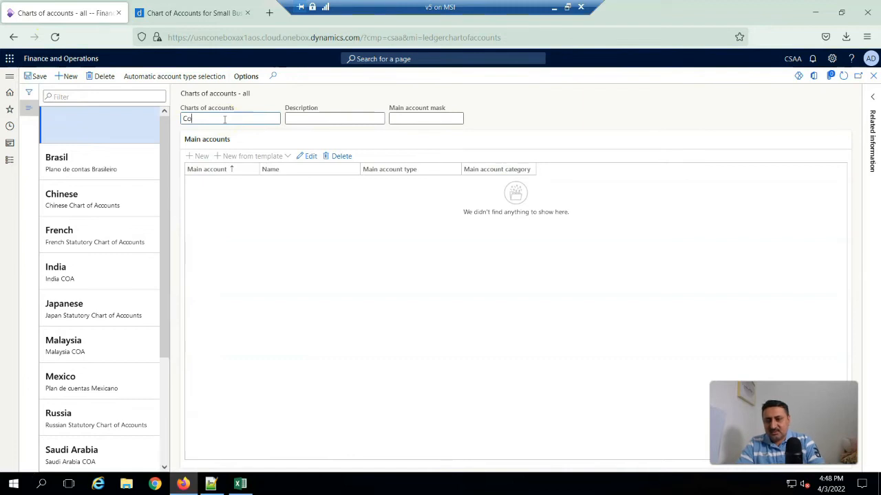
pyautogui.press('Backspace')
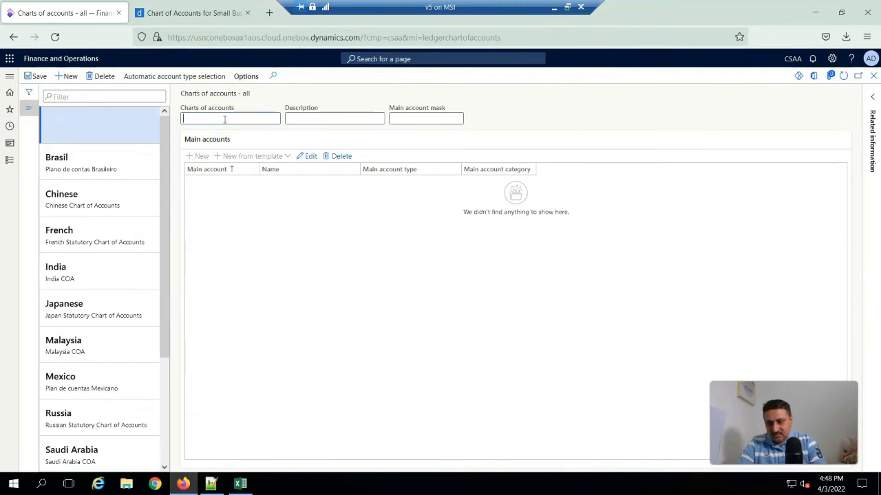
pyautogui.write('COA-Saudia')
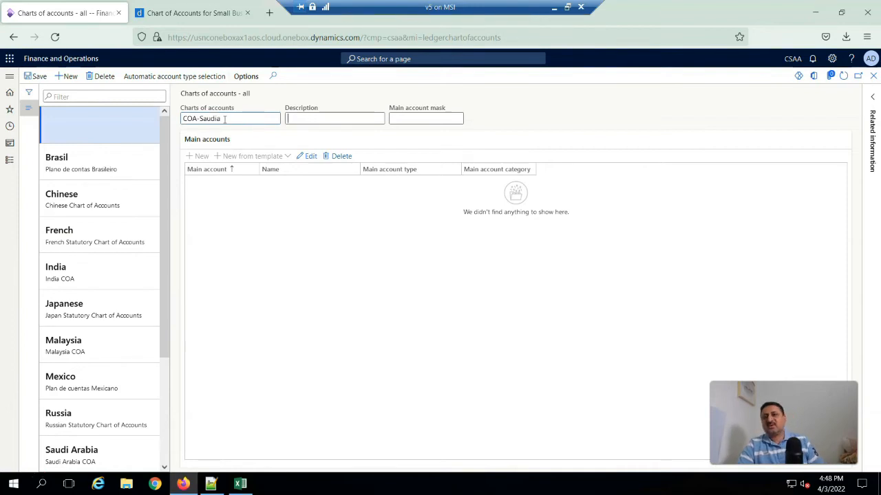
pyautogui.click(58, 125)
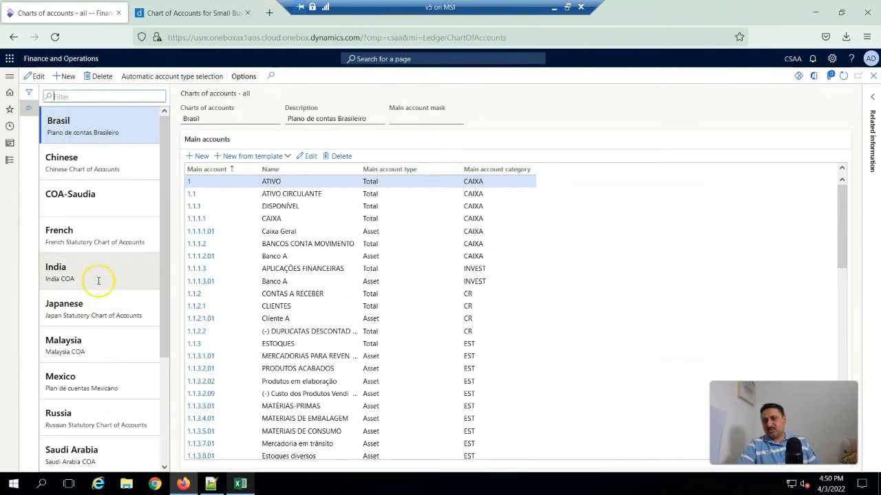
# Step: Select COA-Saudia and start a new main account in it
pyautogui.click(70, 194)
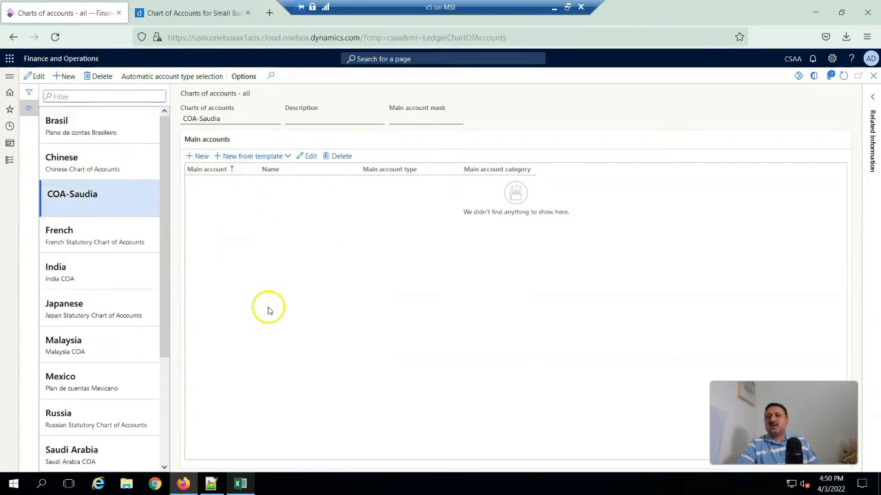
pyautogui.click(201, 157)
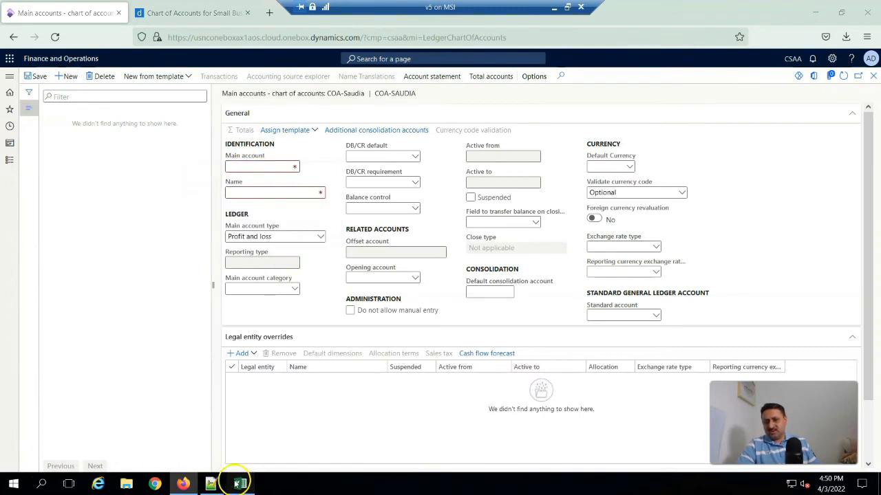
# Step: Enter main account 1000, Bank checking account, with Main account type Balance sheet
pyautogui.click(239, 484)
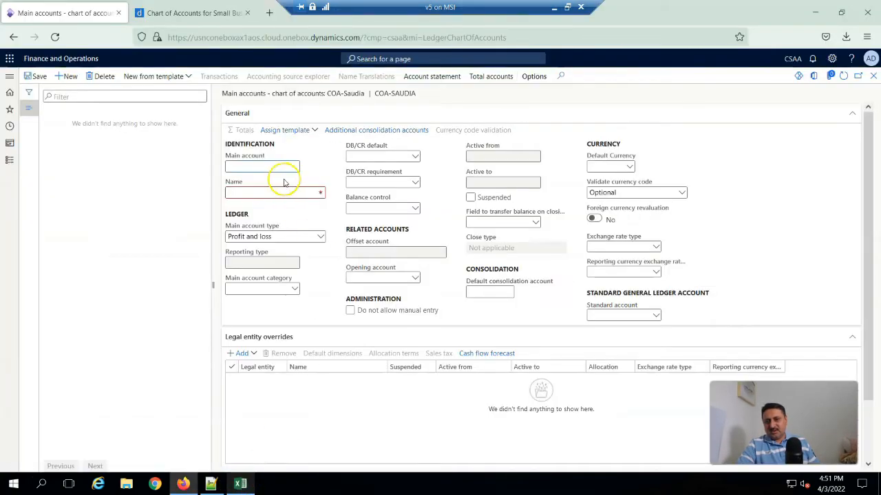
pyautogui.write('1000')
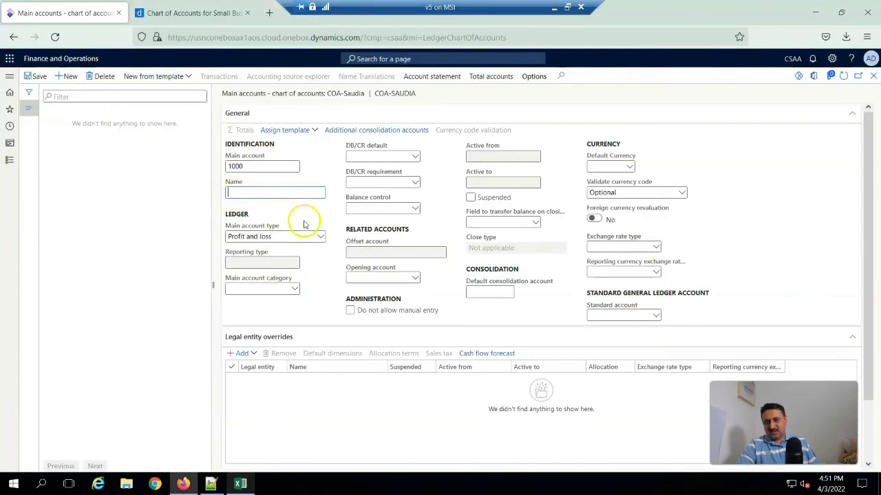
pyautogui.click(319, 237)
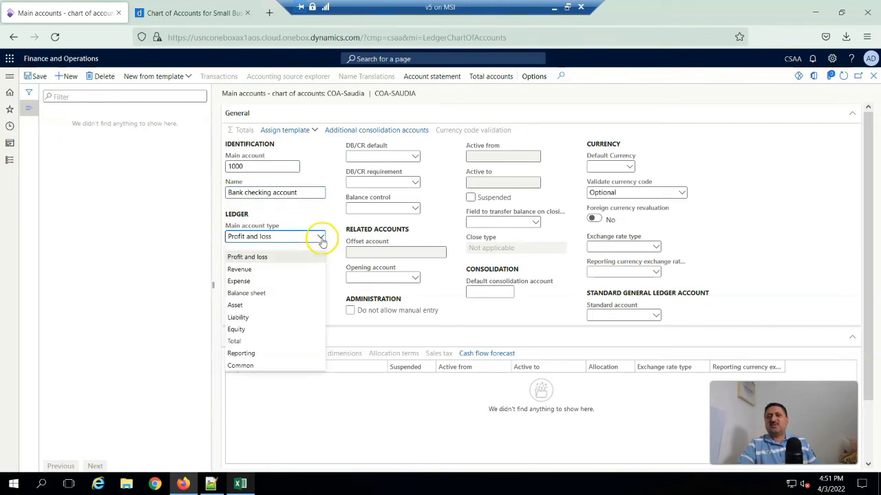
pyautogui.click(245, 293)
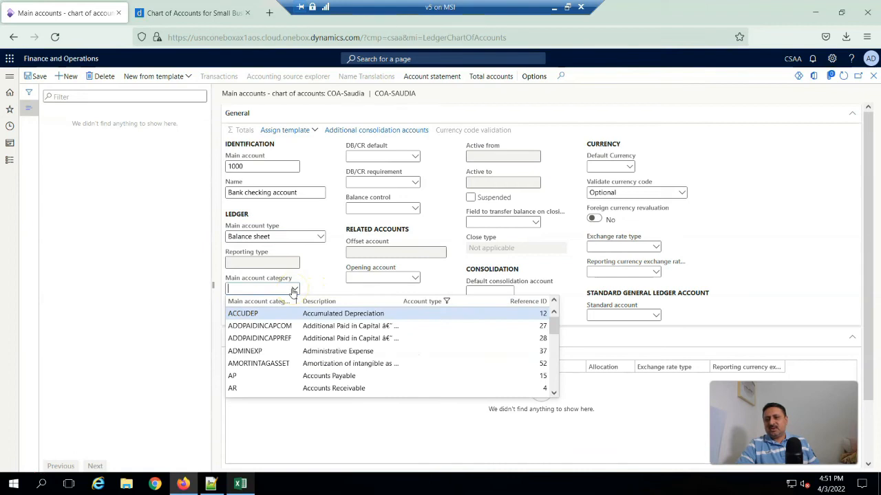
# Step: Filter account categories by 'cash' and assign the CASHEQUIV category
pyautogui.click(294, 301)
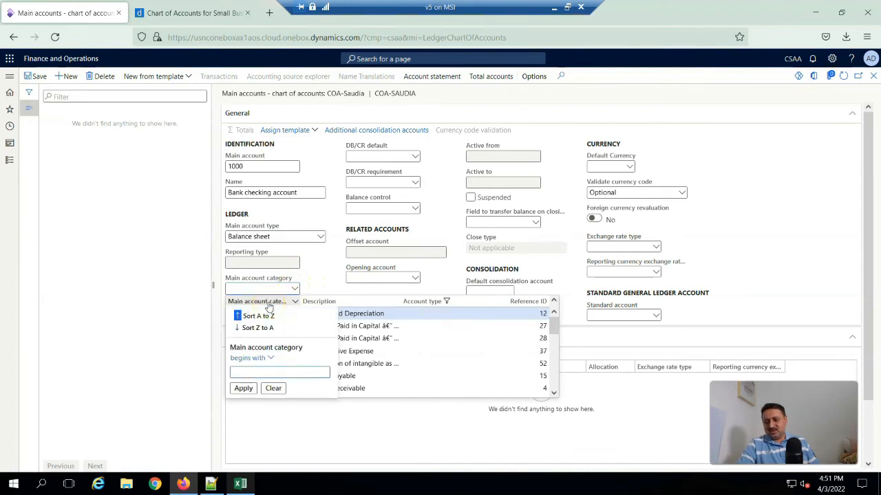
pyautogui.write('cash')
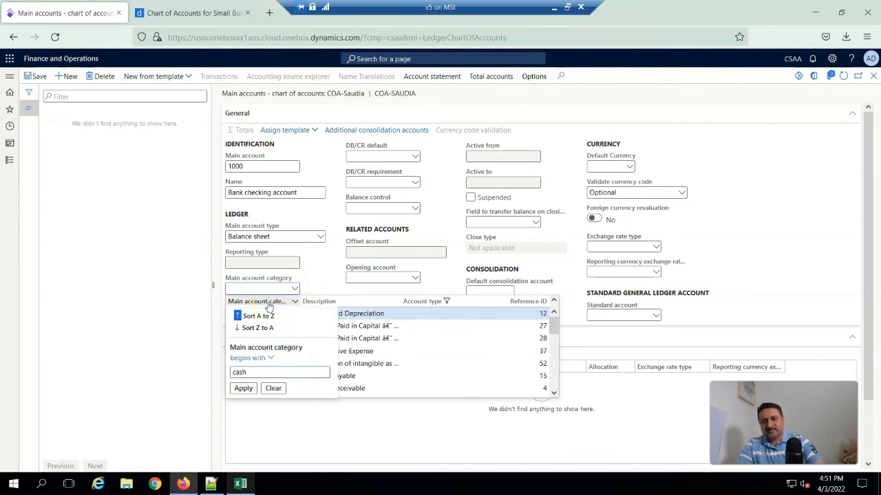
pyautogui.click(242, 388)
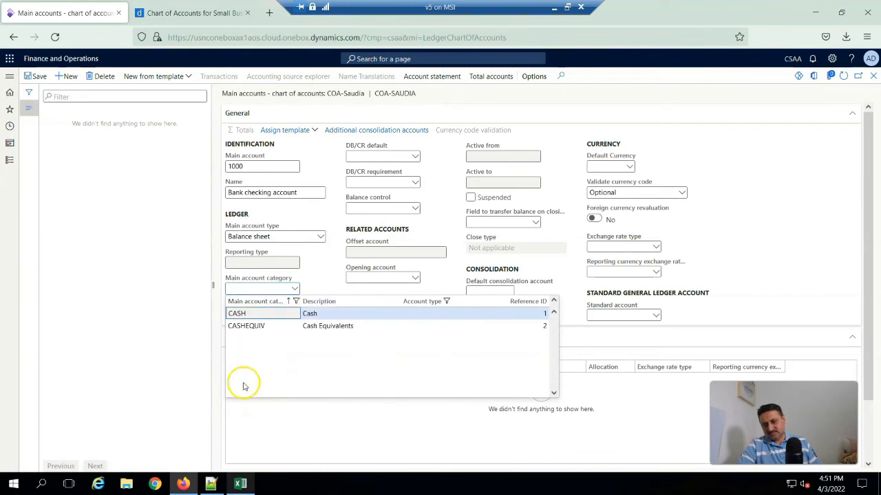
pyautogui.click(245, 325)
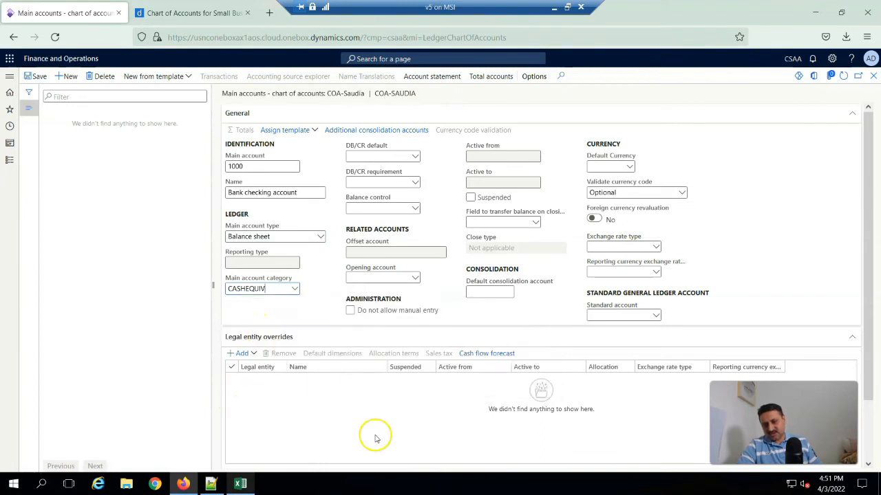
pyautogui.moveTo(434, 275)
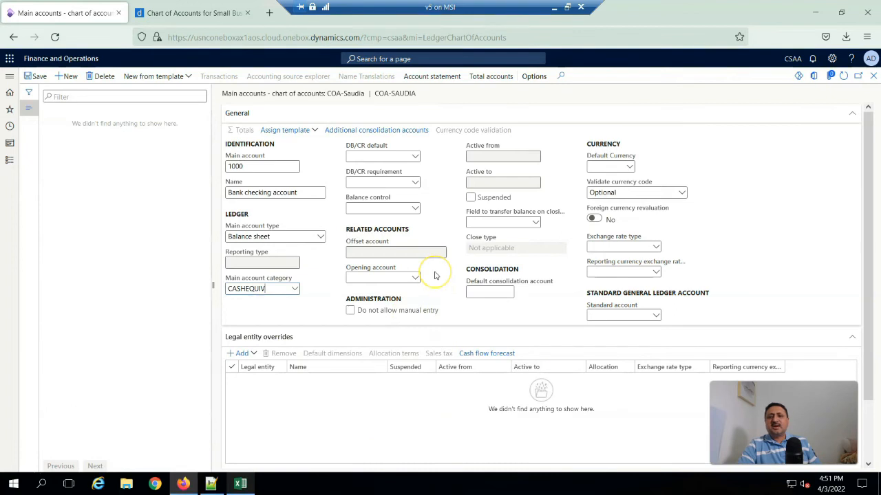
# Step: Set the DB/CR default to Debit and the default currency to AED
pyautogui.click(414, 157)
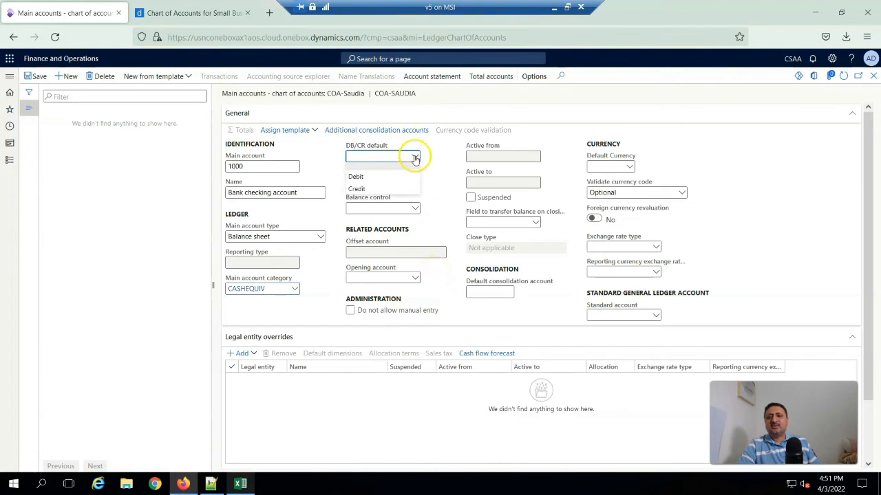
pyautogui.click(355, 176)
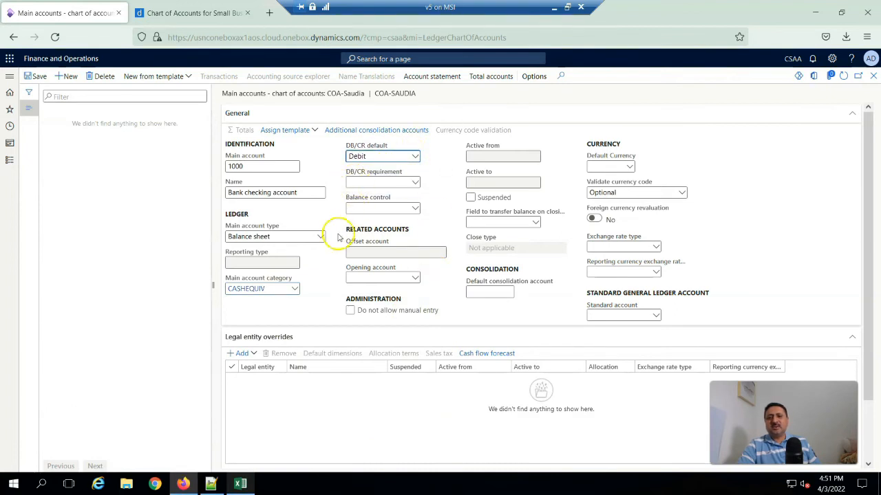
pyautogui.click(627, 166)
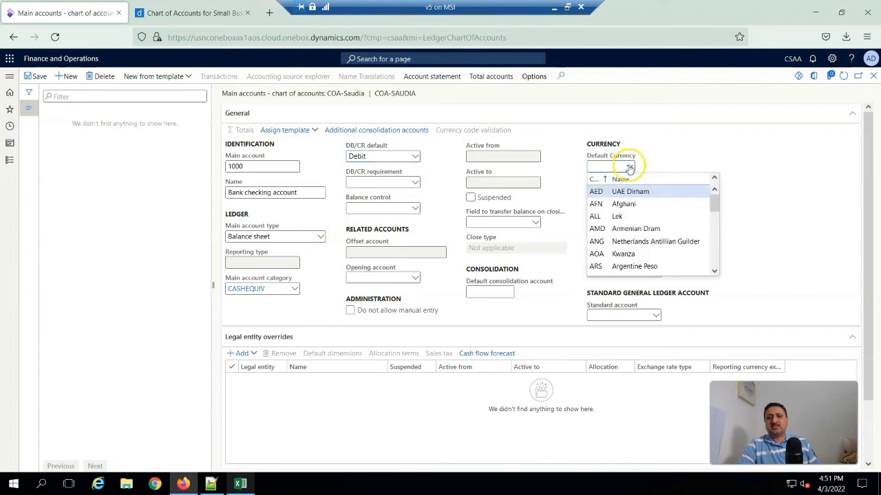
pyautogui.click(630, 191)
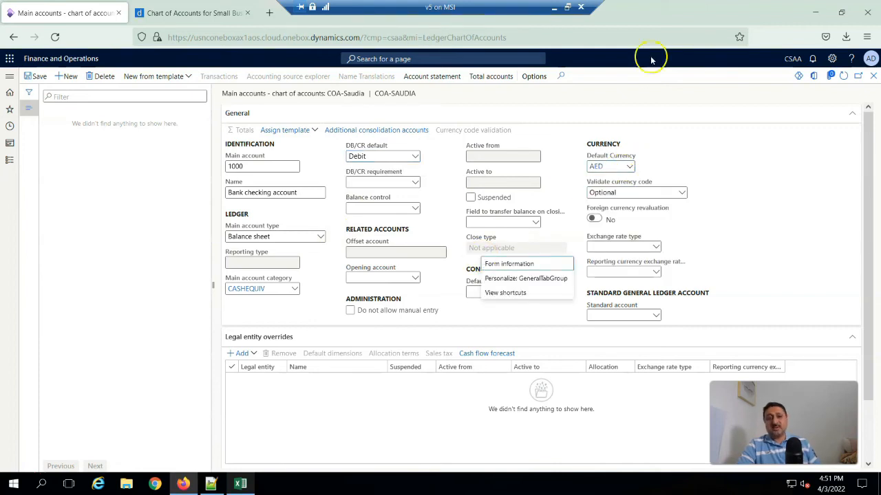
pyautogui.moveTo(705, 181)
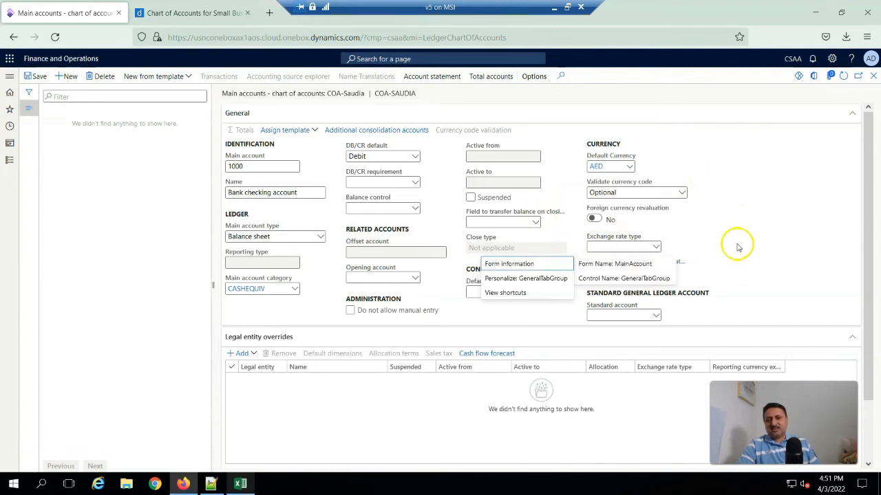
pyautogui.moveTo(573, 254)
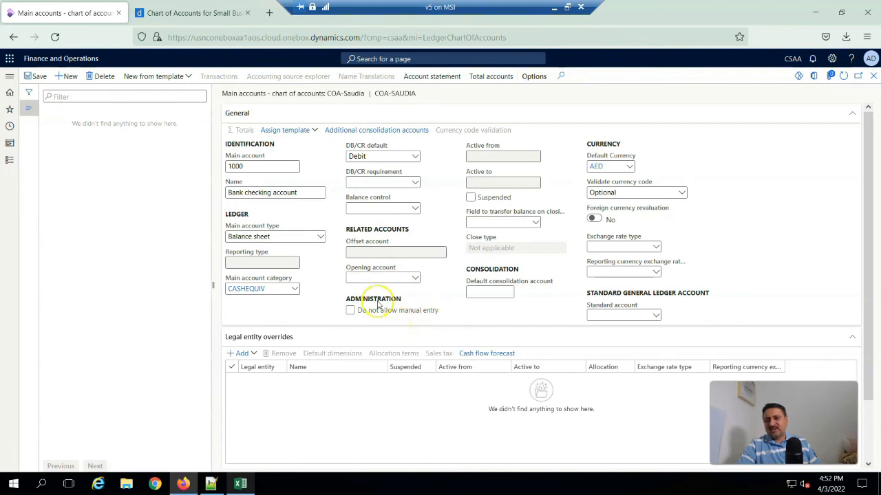
pyautogui.moveTo(352, 325)
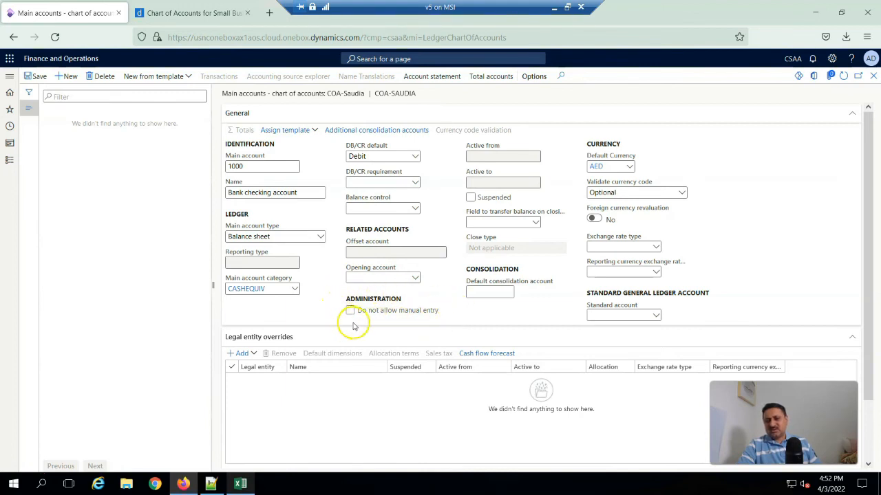
pyautogui.moveTo(384, 291)
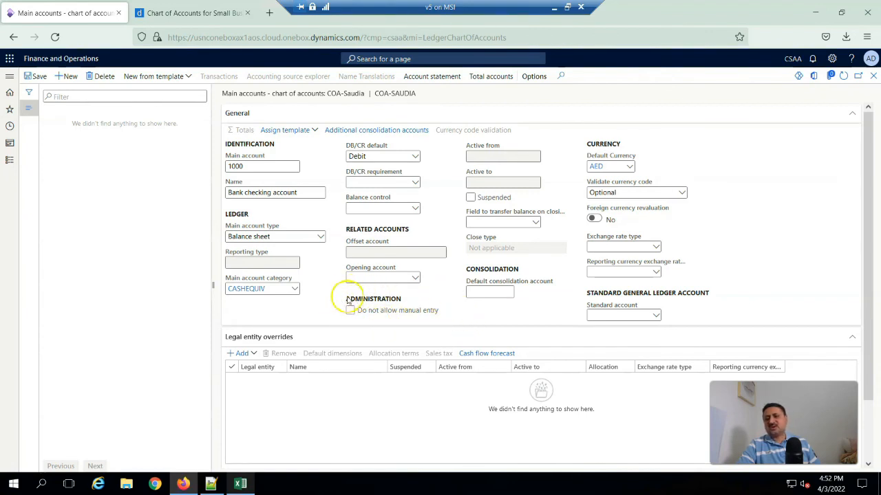
pyautogui.moveTo(339, 304)
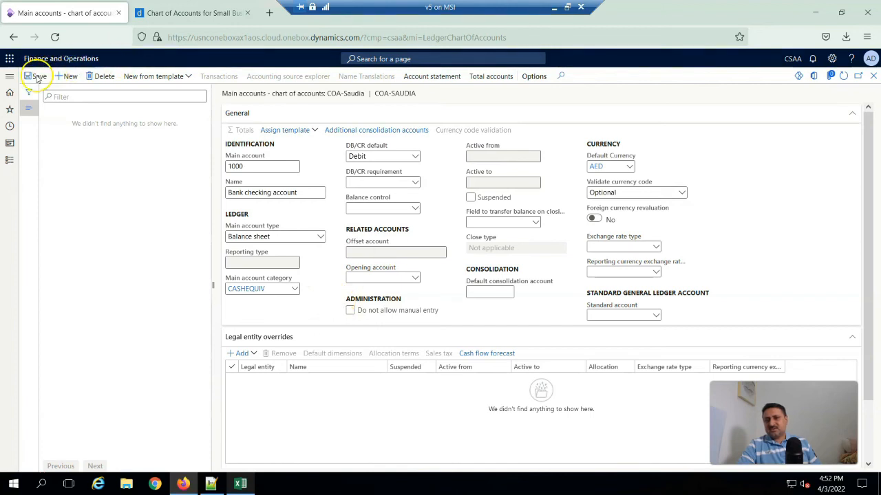
# Step: Save the bank checking account and scroll the COA-Saudia main accounts list
pyautogui.click(38, 77)
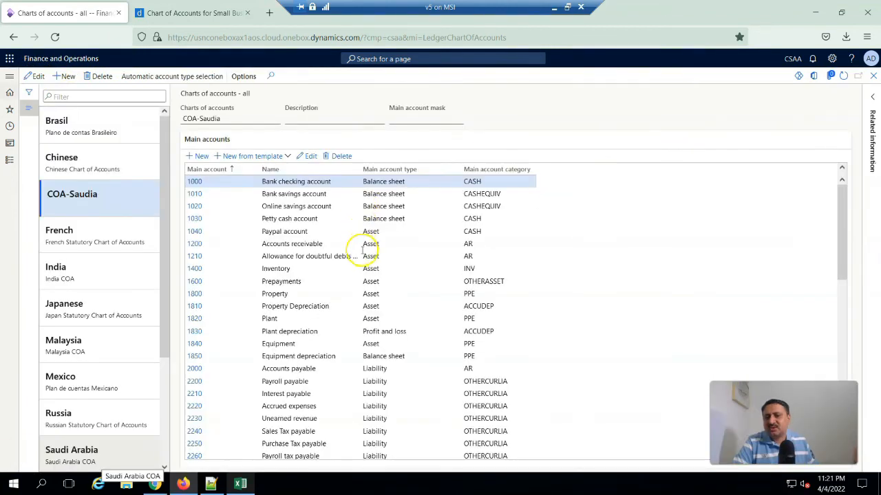
pyautogui.scroll(-3)
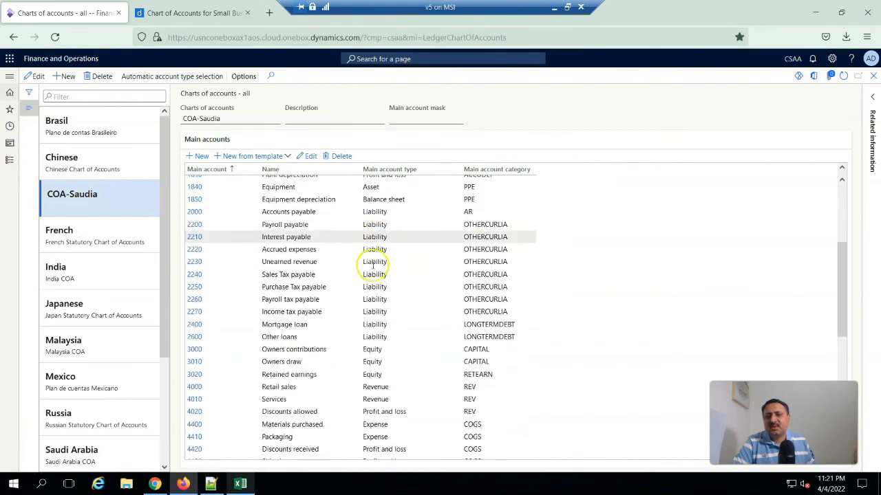